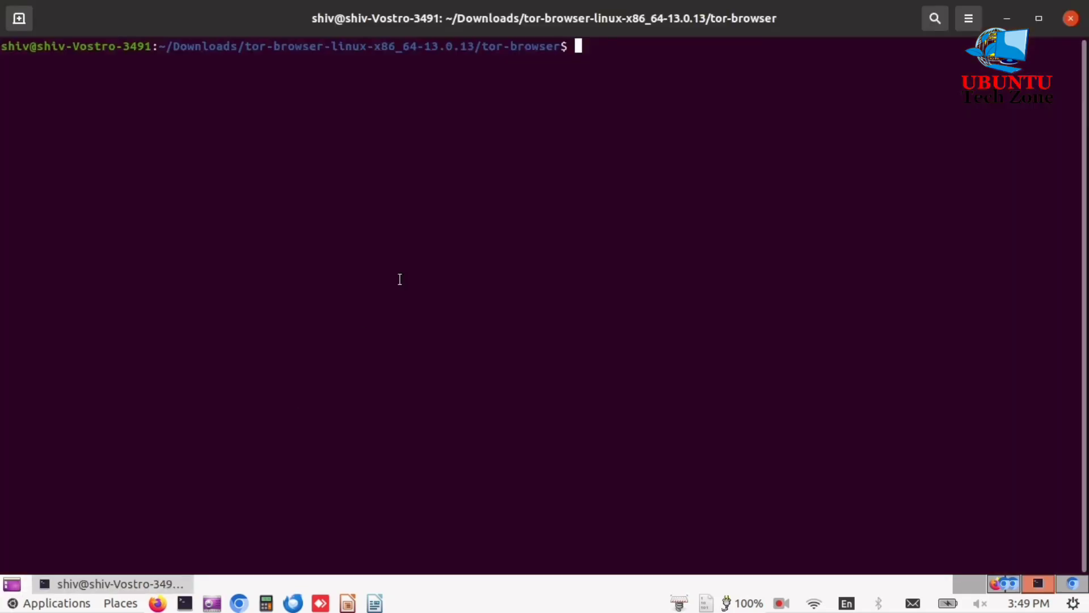
Launch Tor Browser by running ./start-tor-browser.desktop from the tor-browser directory.
type("./start-tor-browser.desktop")
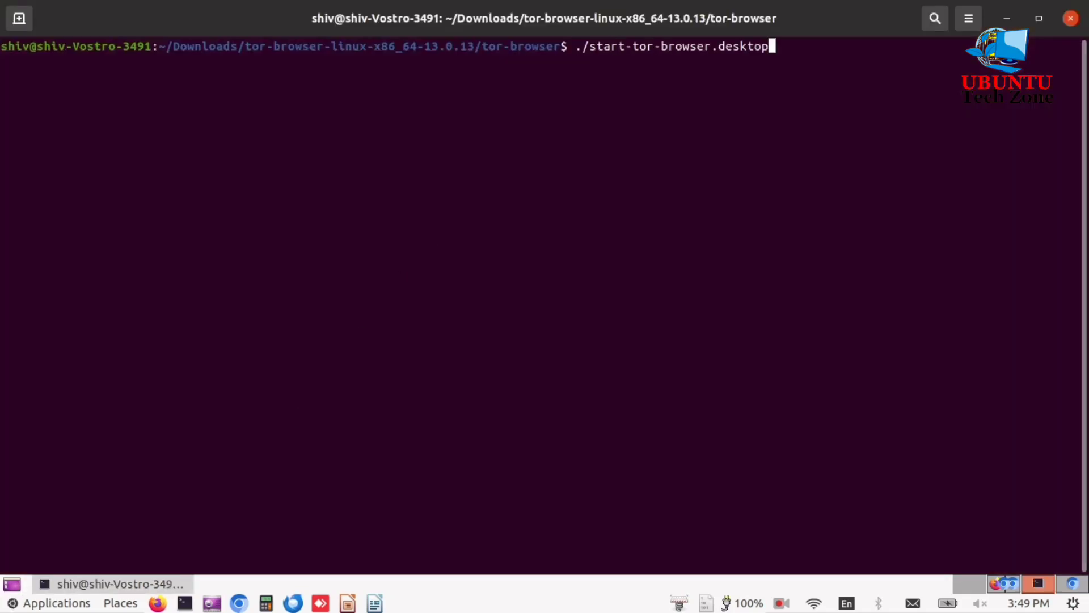
mouse_move(515, 143)
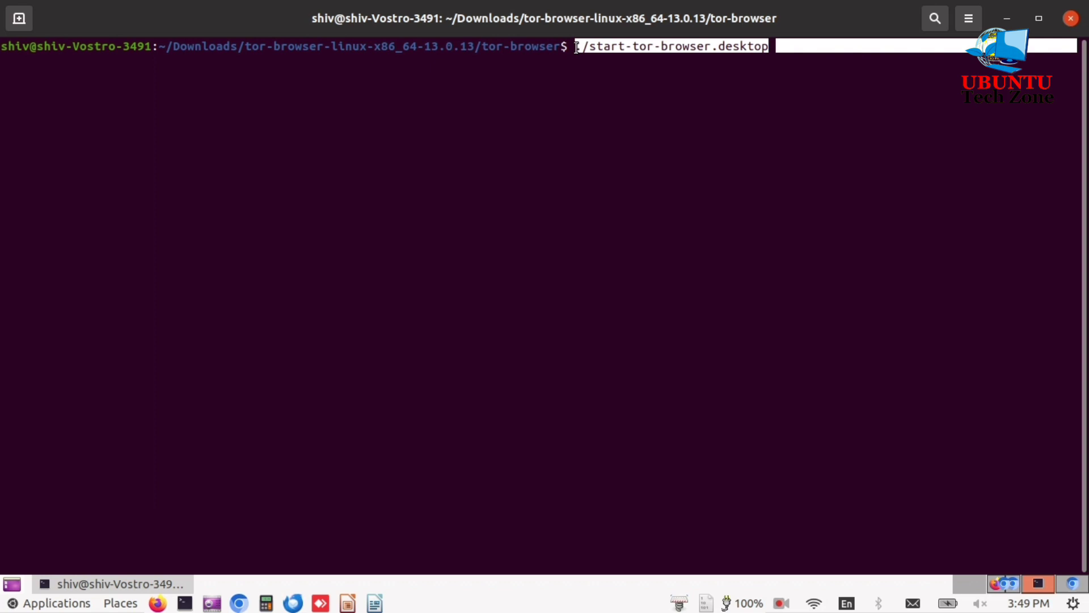
key("Return")
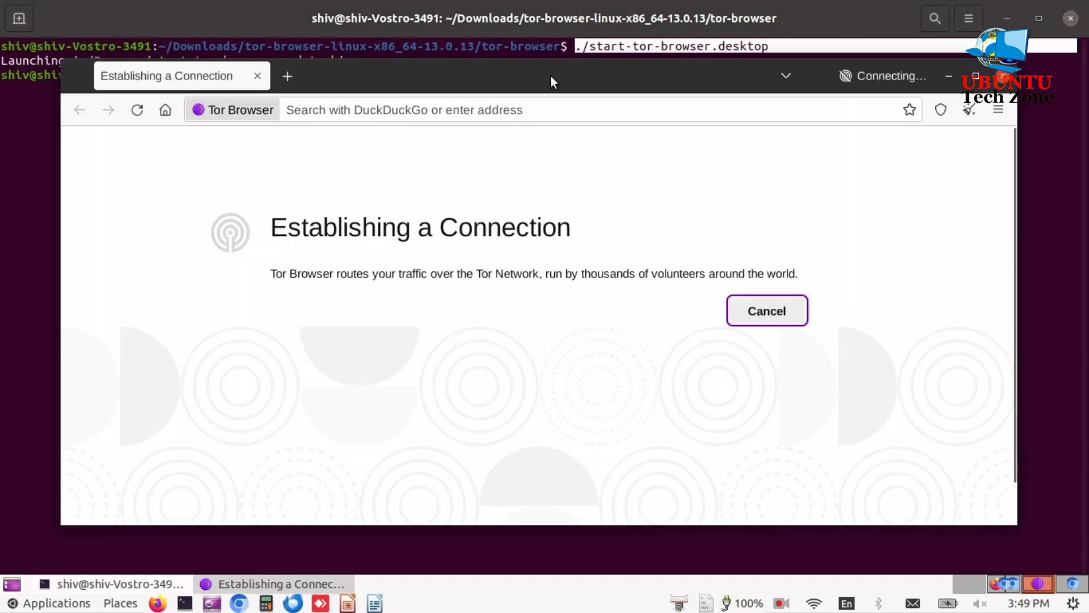
Search 'trace my ip' and view the TraceMyIP result showing a Netherlands exit IP 192.42.116.177.
left_click(287, 76)
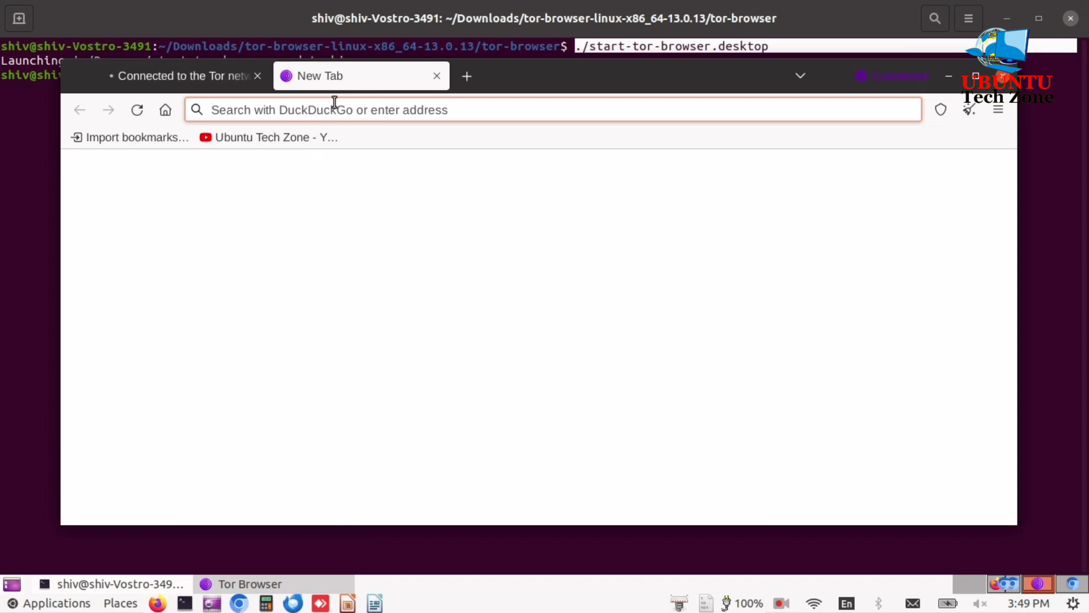
type("tra")
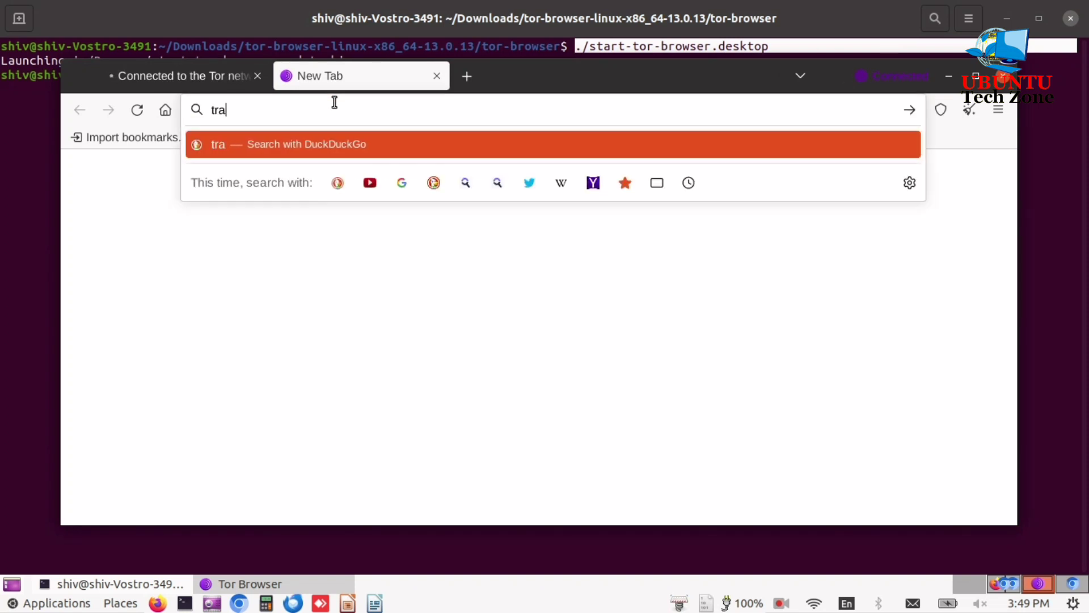
type("ce m")
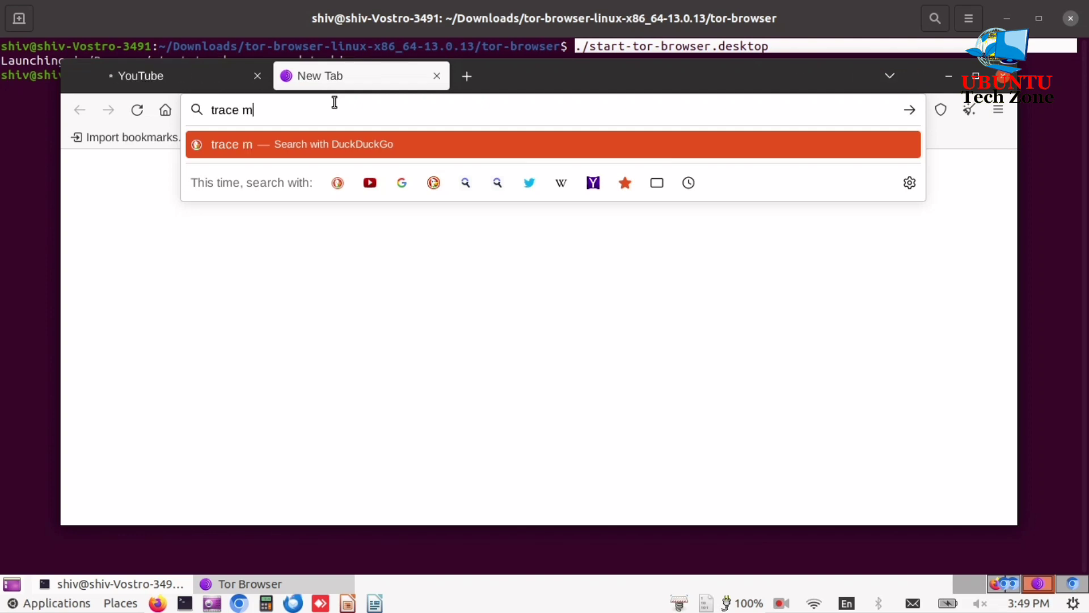
type("y ip")
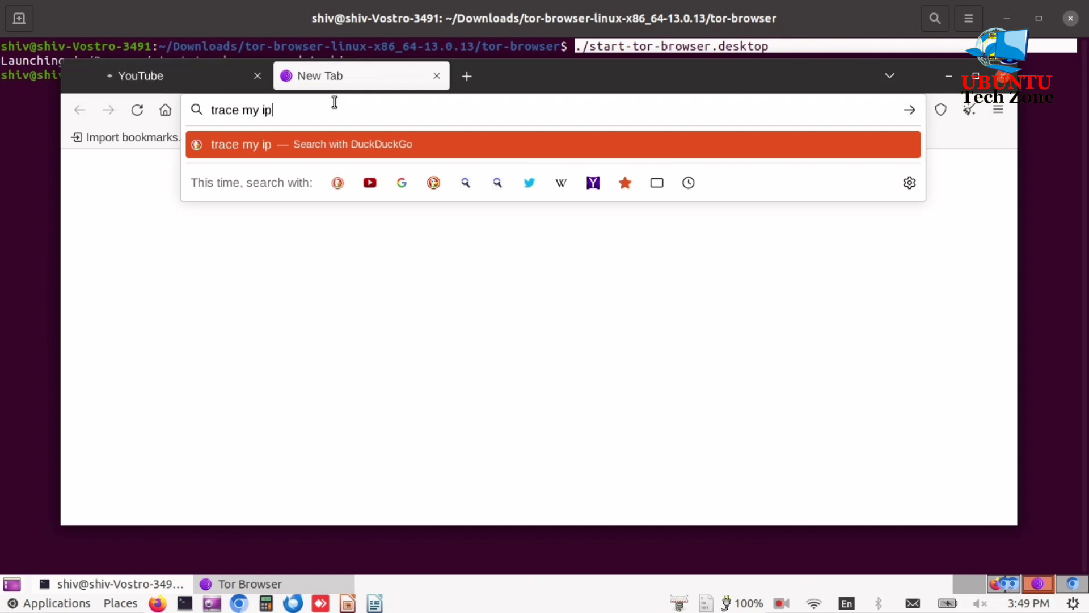
key("Return")
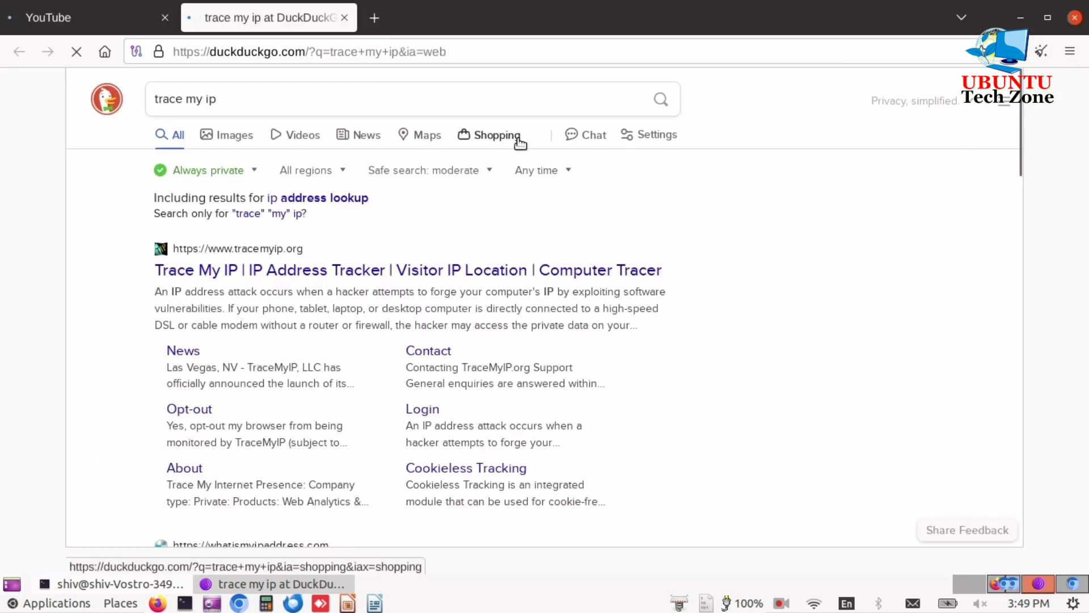
mouse_move(324, 278)
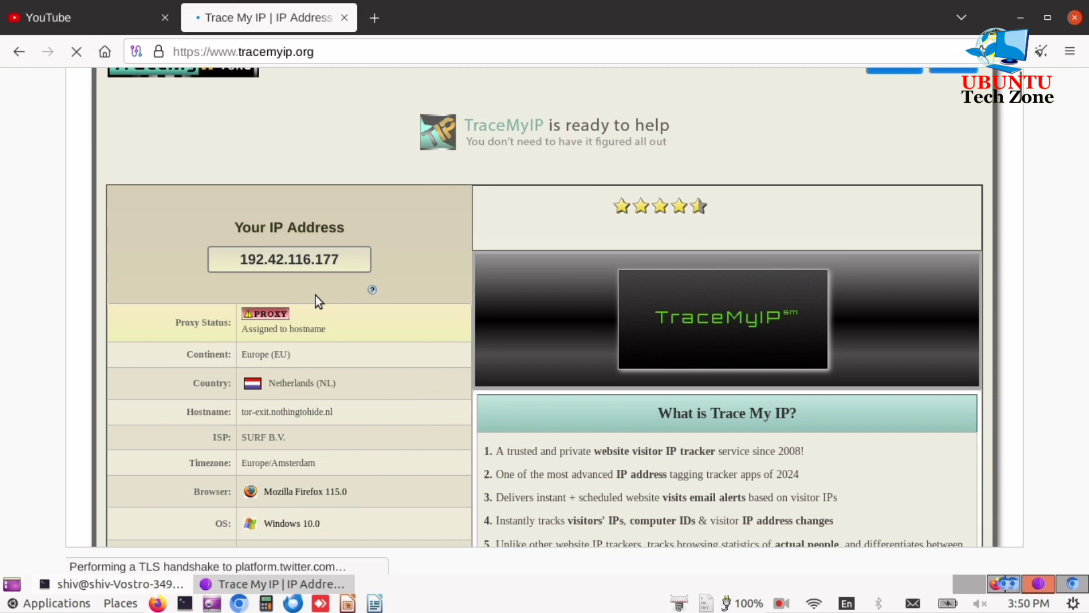
scroll("down", 3)
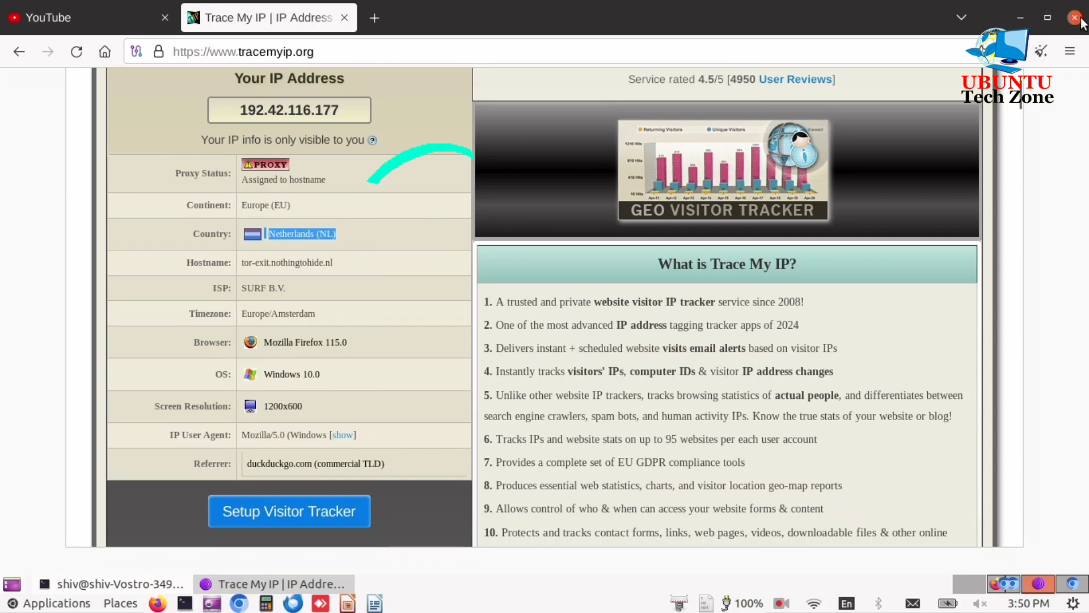
mouse_move(1076, 17)
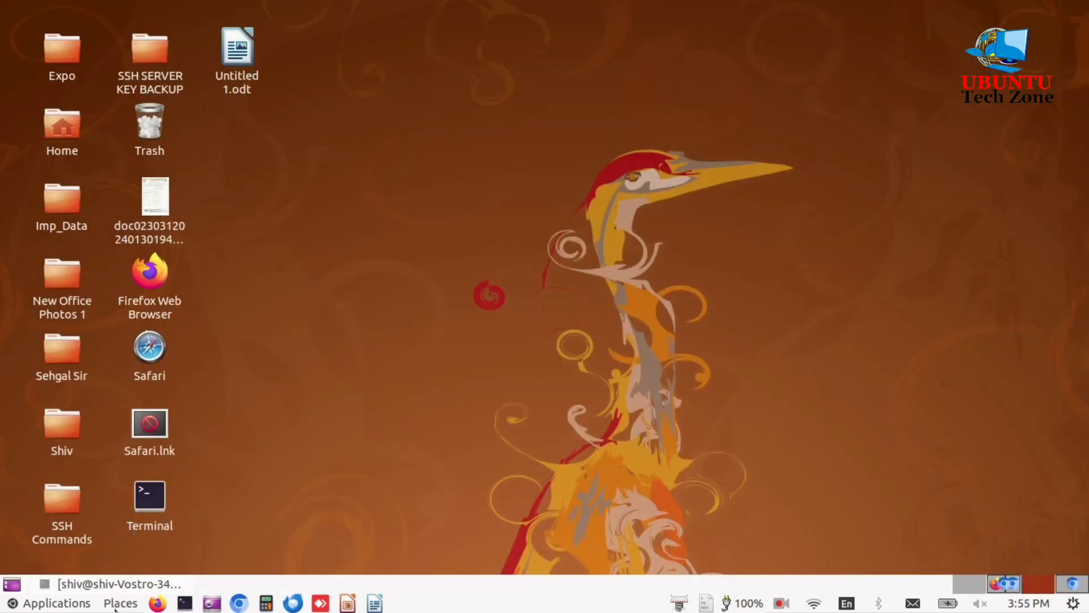
Navigate from Downloads into tor-browser/Browser/TorBrowser/Data/Tor.
left_click(120, 602)
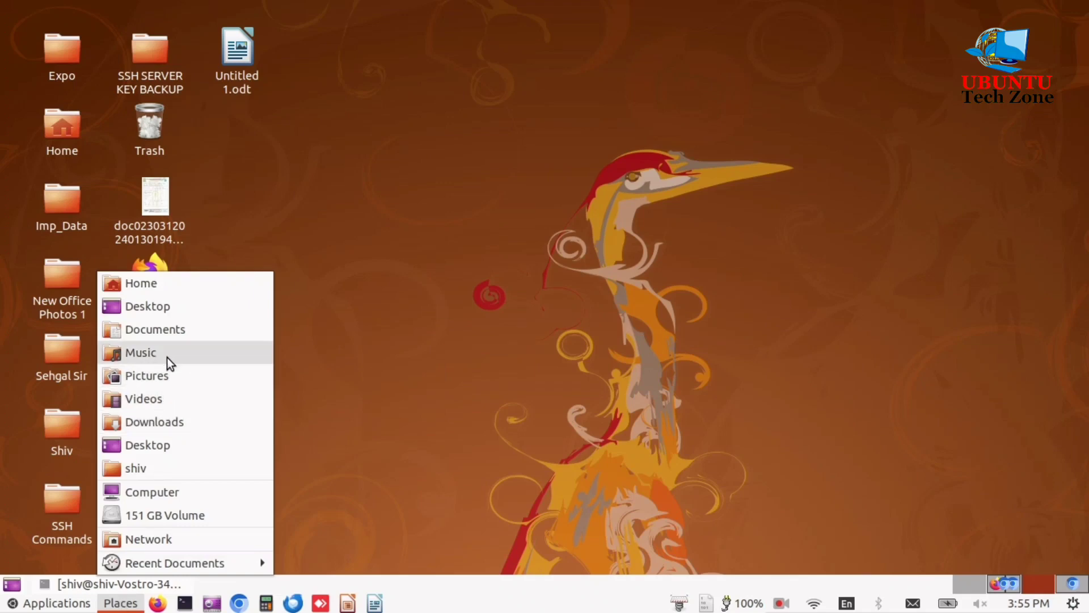
mouse_move(164, 422)
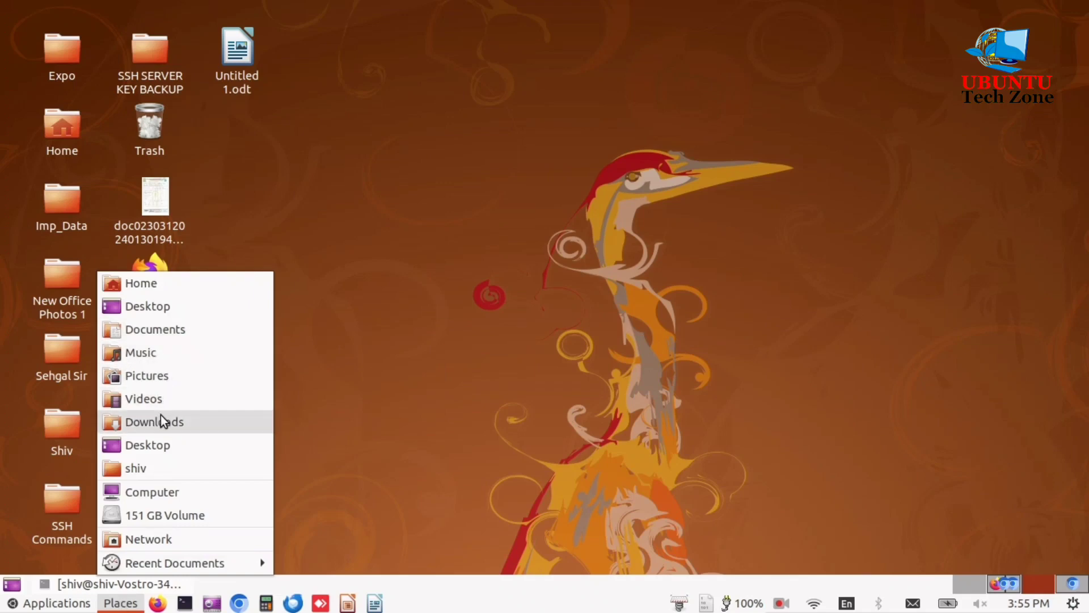
left_click(153, 422)
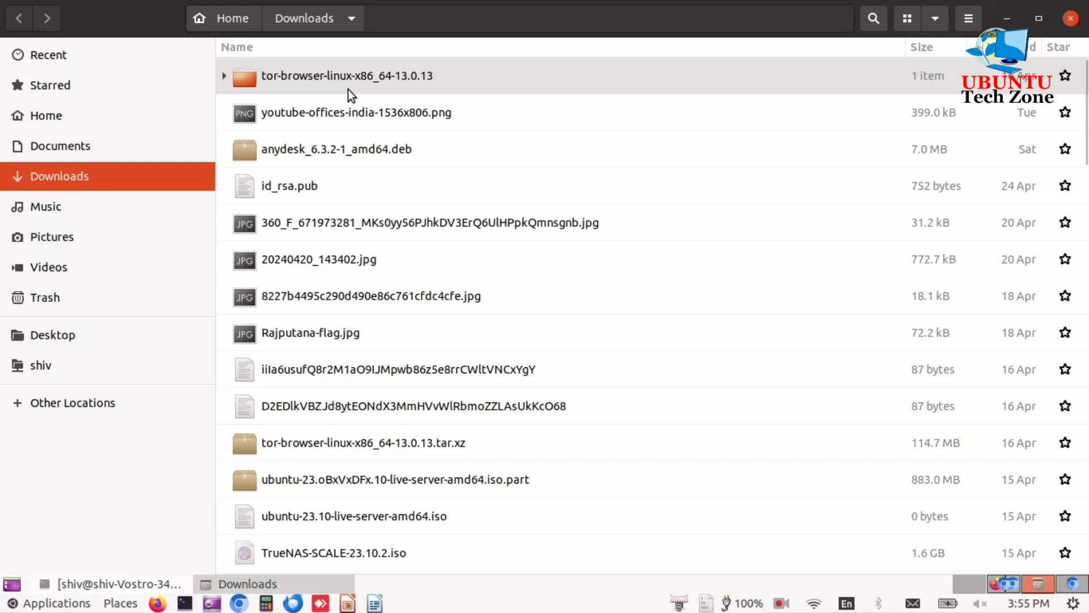
double_click(347, 76)
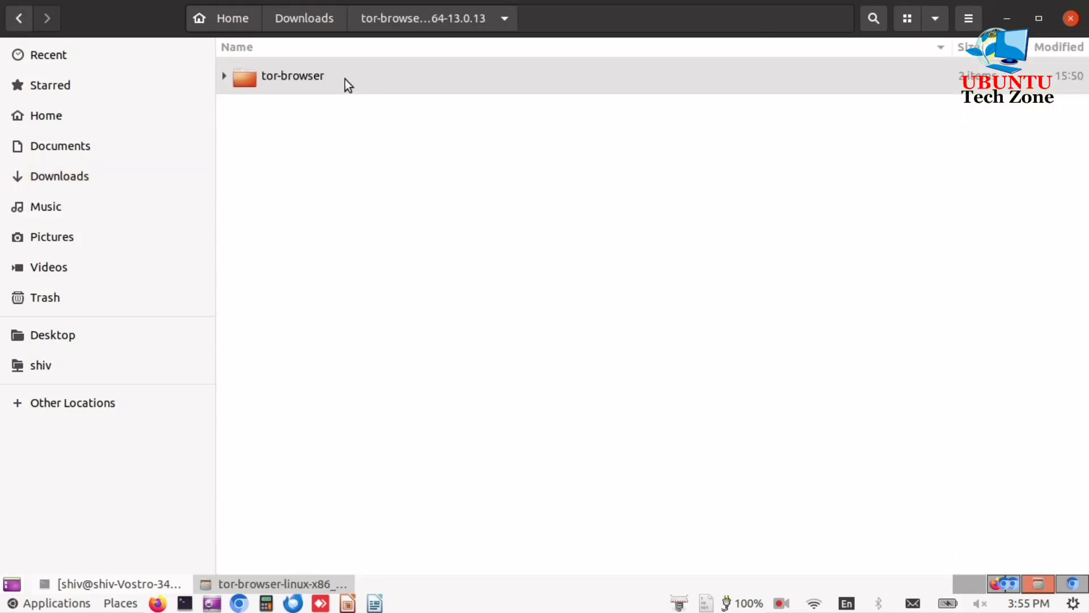
double_click(293, 76)
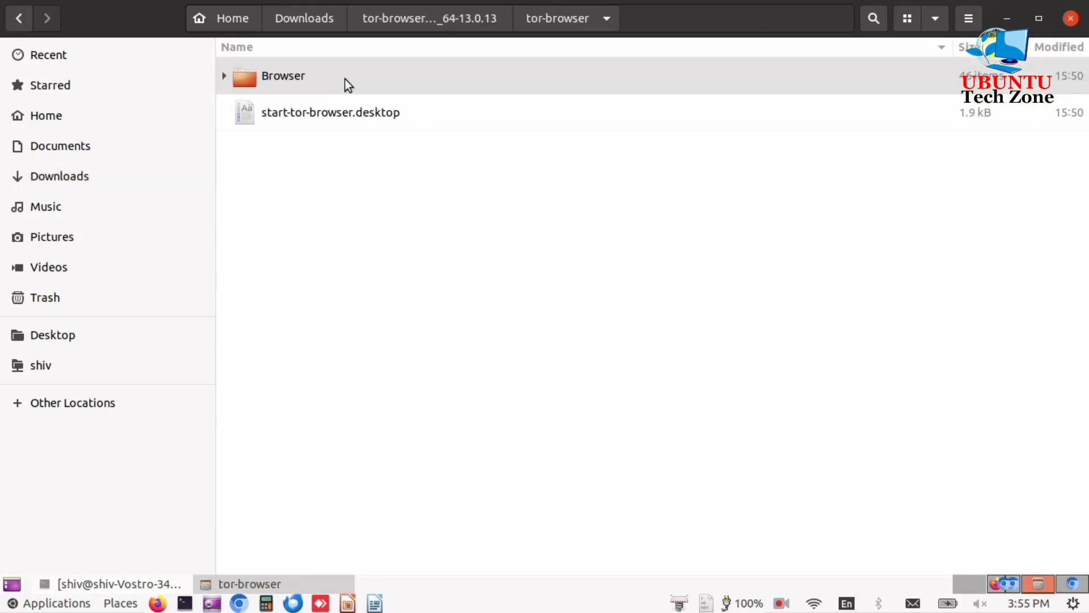
double_click(283, 76)
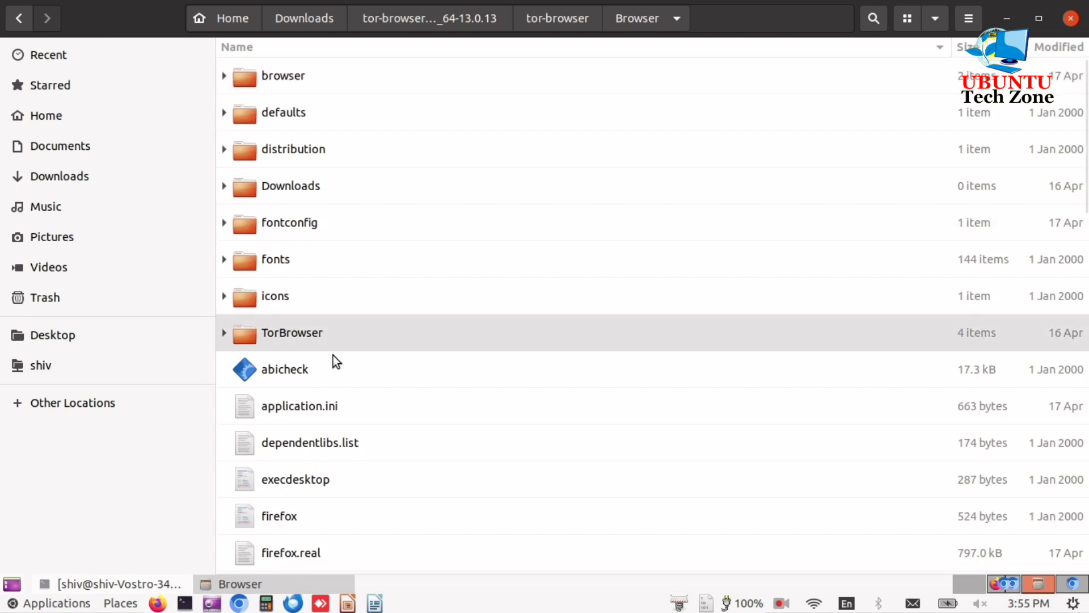
double_click(291, 332)
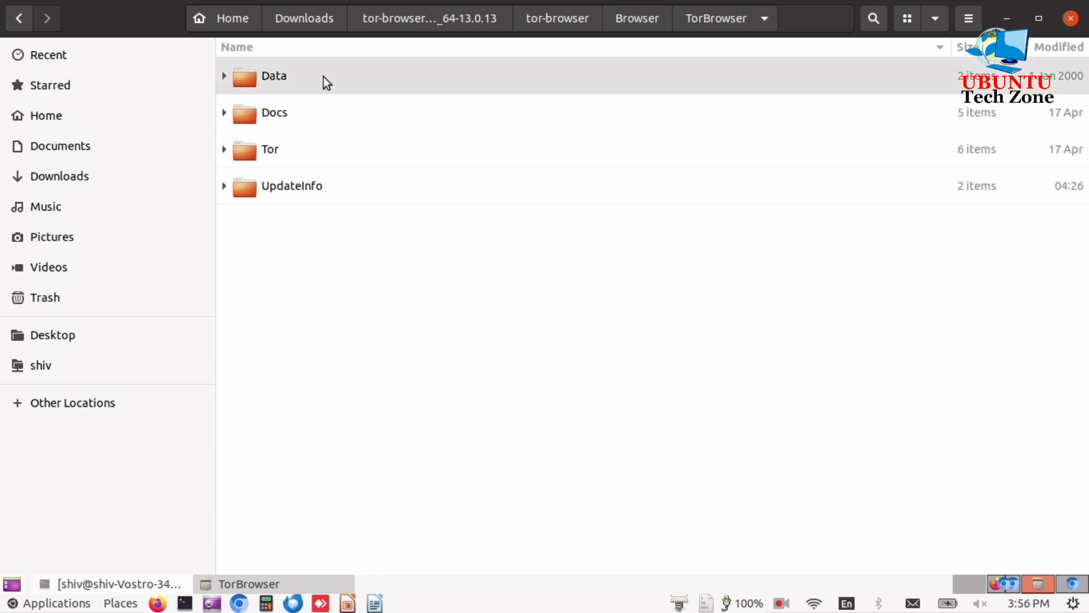
double_click(274, 76)
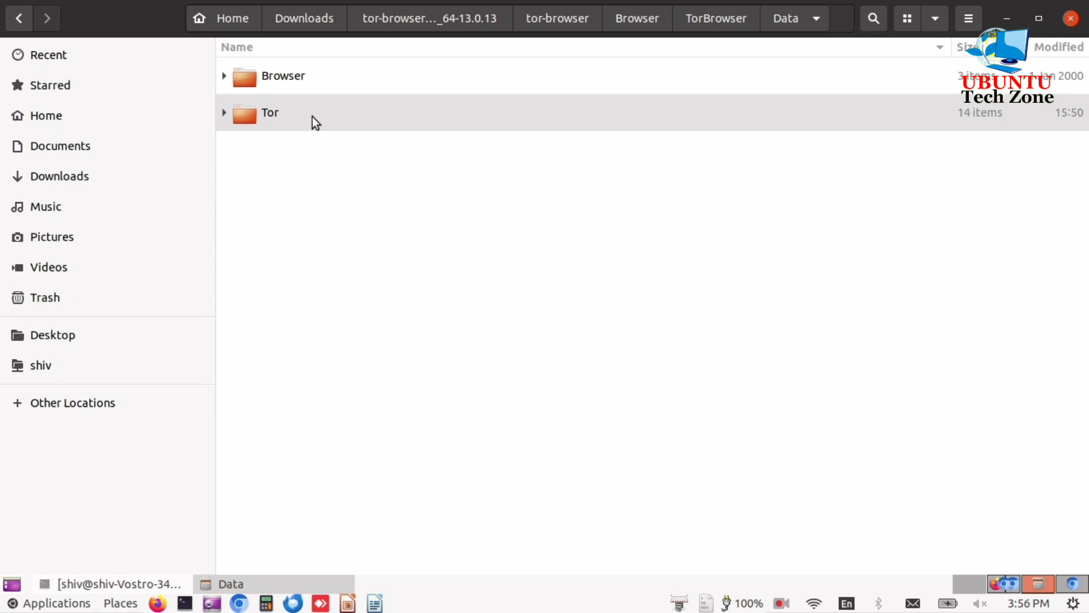
double_click(270, 112)
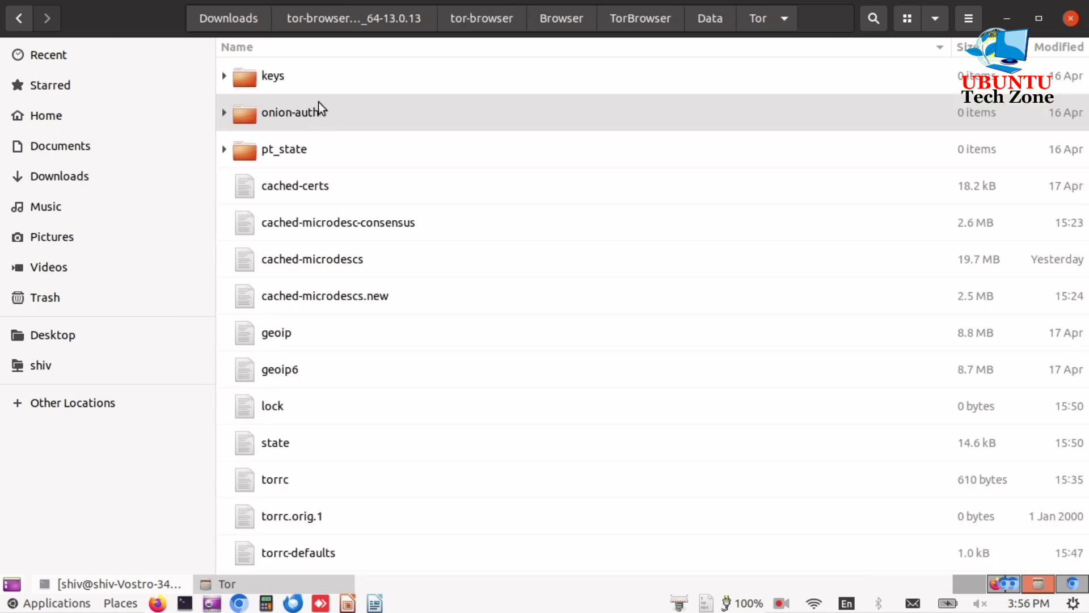
Open the torrc-defaults file with the Text Editor.
left_click(292, 517)
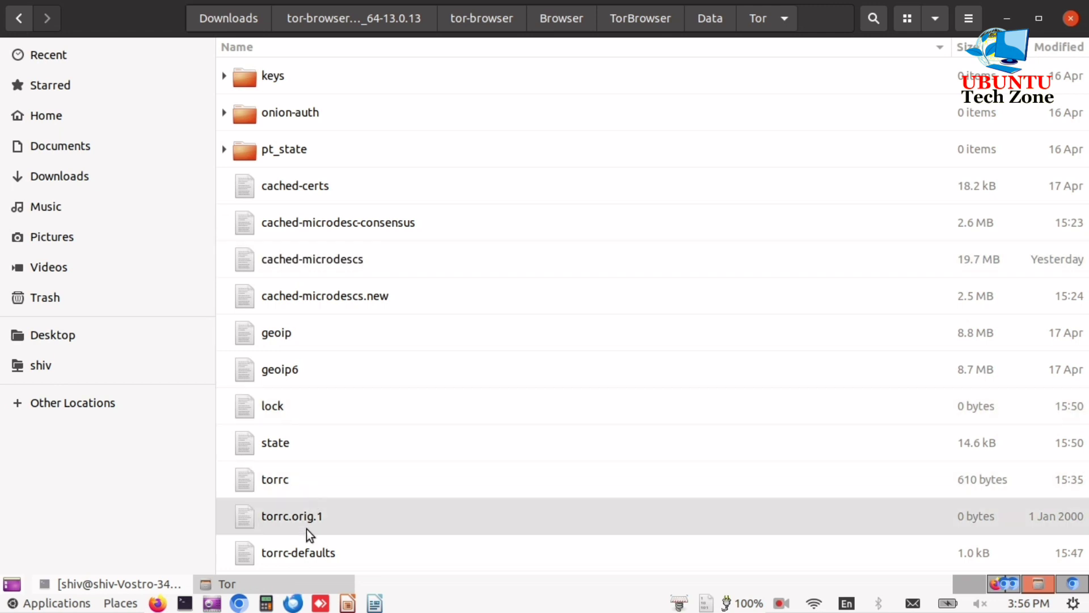
left_click(298, 553)
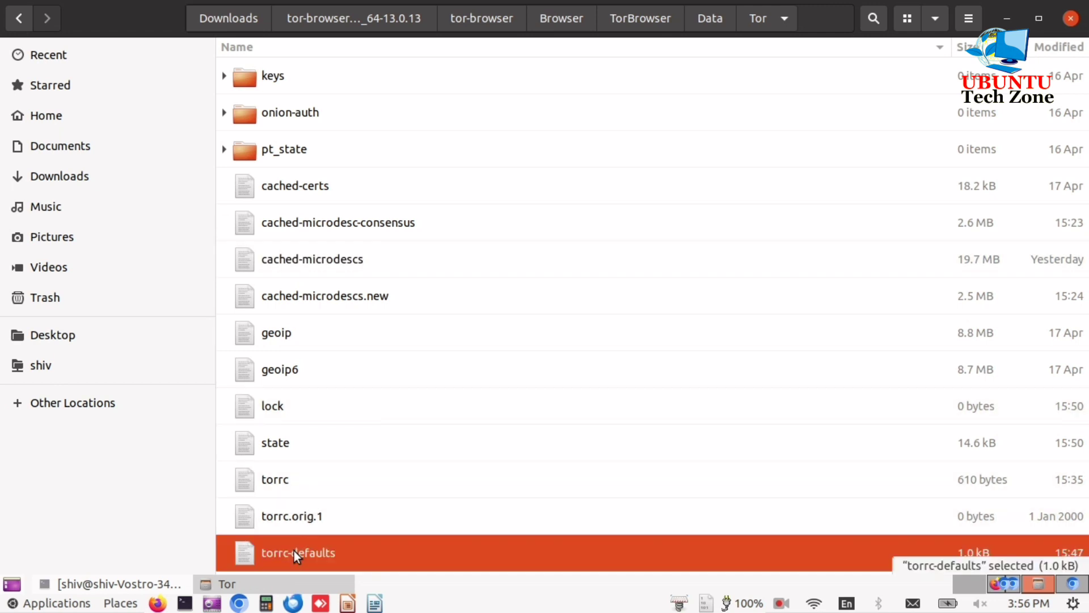
mouse_move(307, 559)
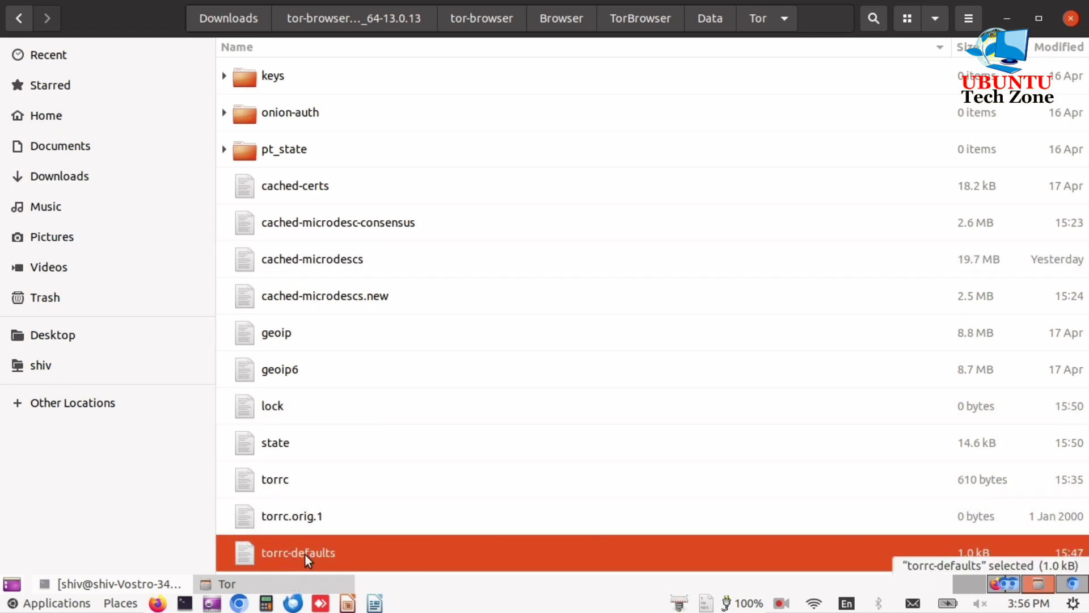
mouse_move(292, 553)
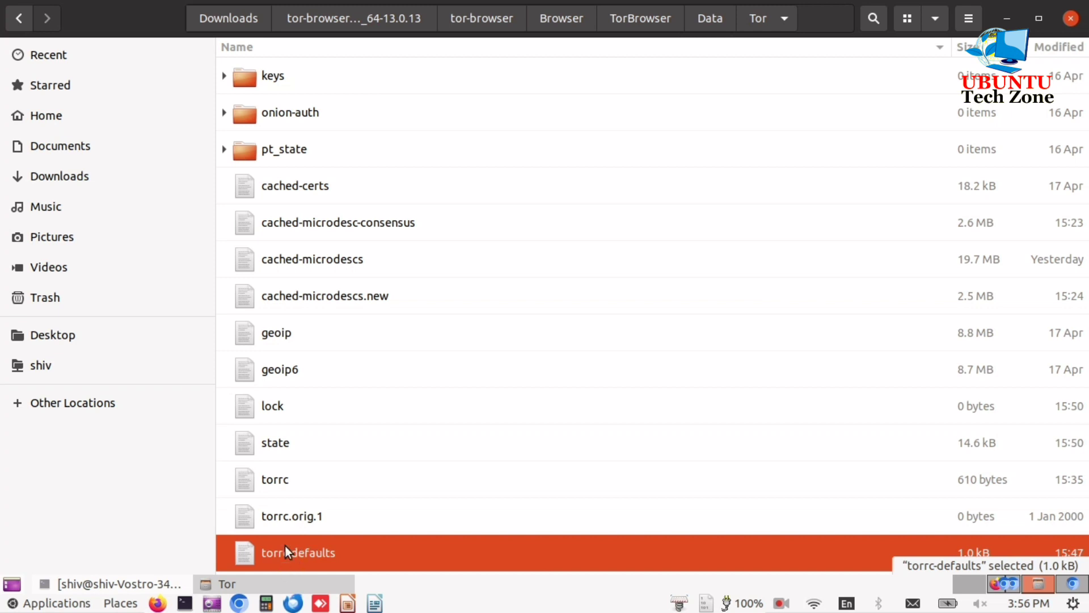
mouse_move(304, 548)
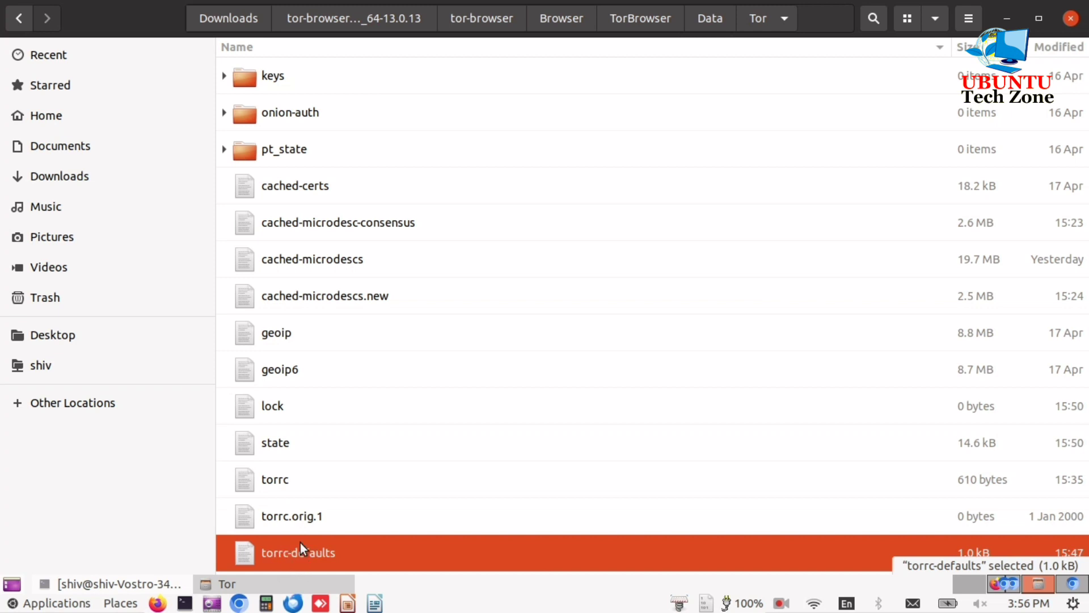
right_click(298, 553)
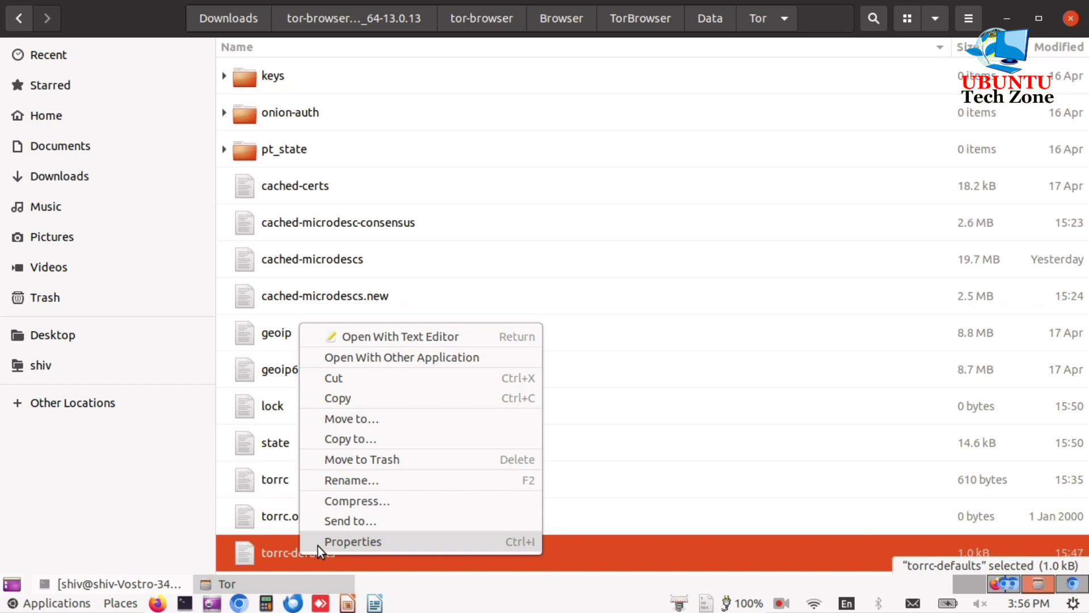
mouse_move(392, 341)
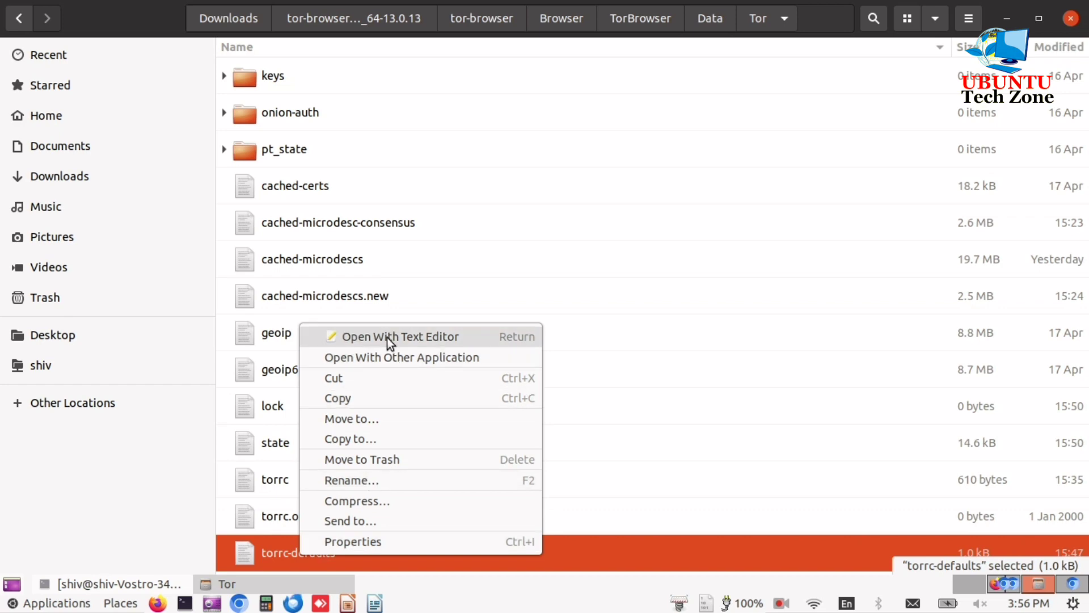
left_click(401, 336)
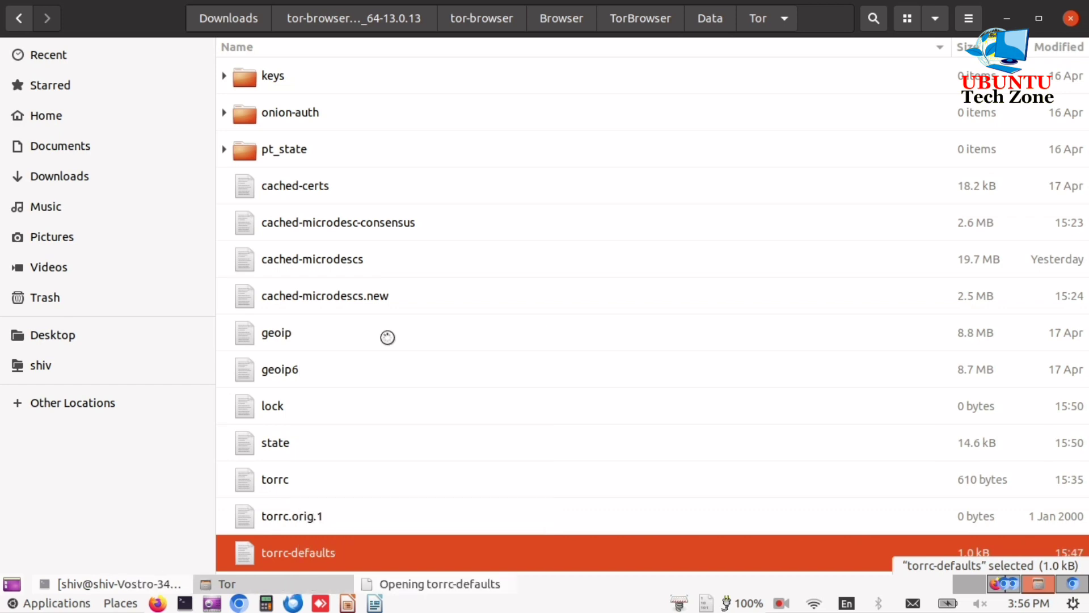
double_click(297, 553)
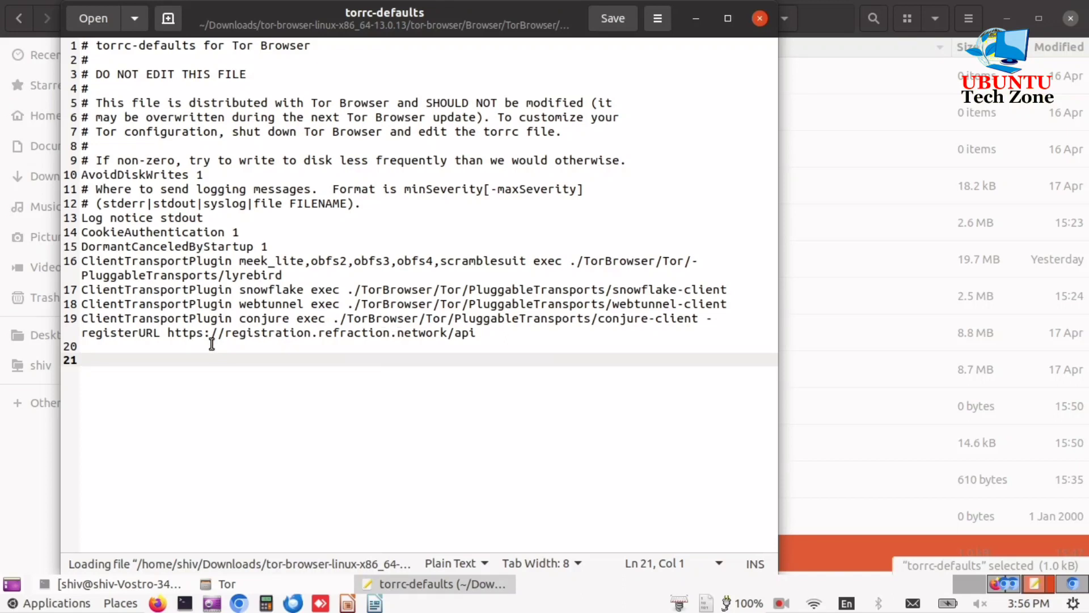
mouse_move(491, 341)
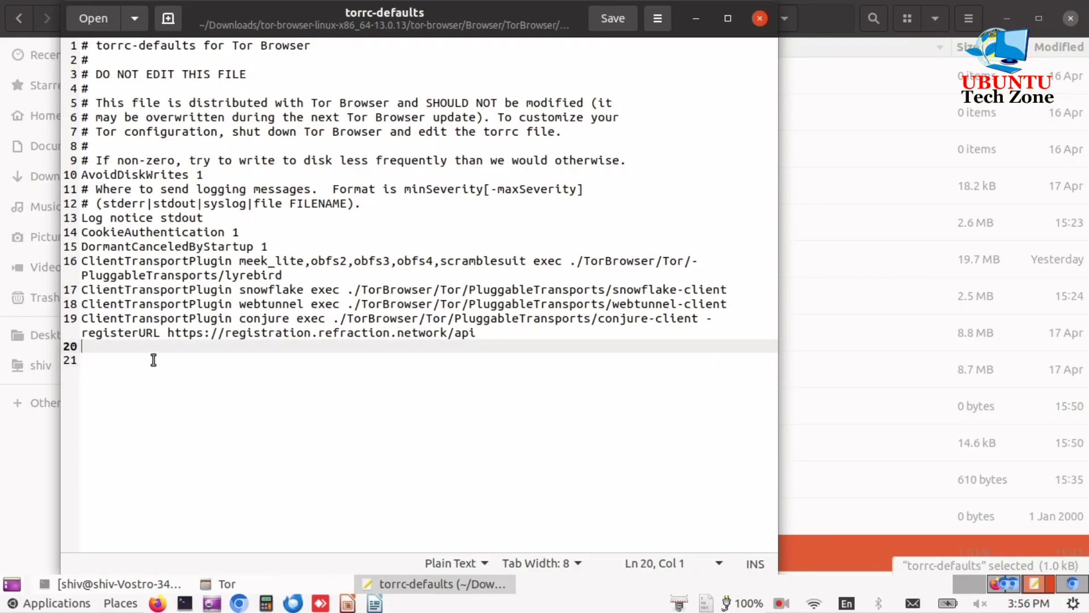
Append the line 'ExitNodes {us} StrictNode 1' to torrc-defaults, save it and close gedit.
key("Return")
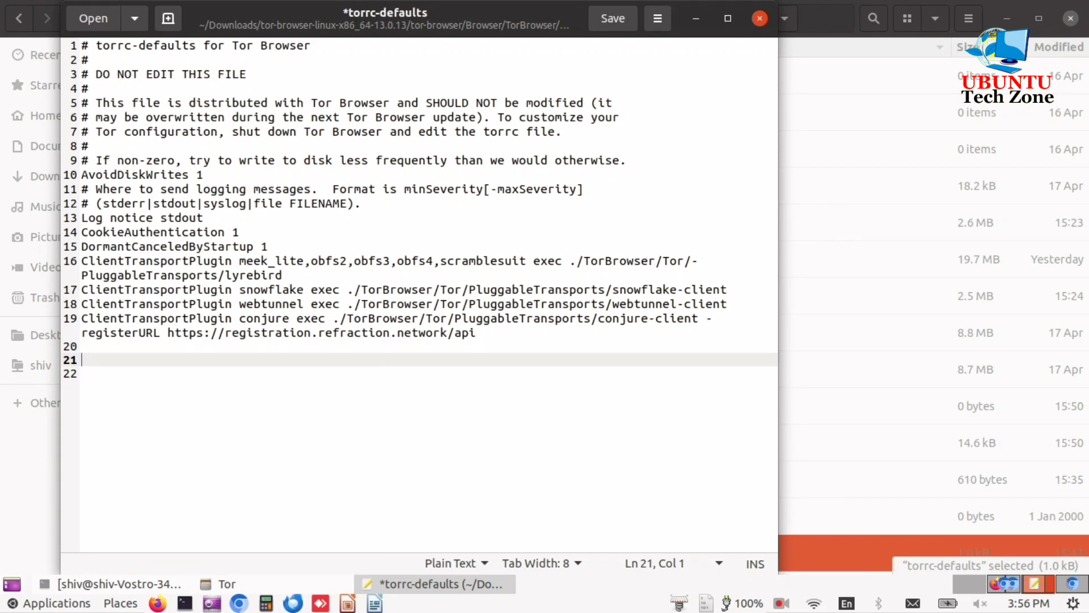
type("Exit")
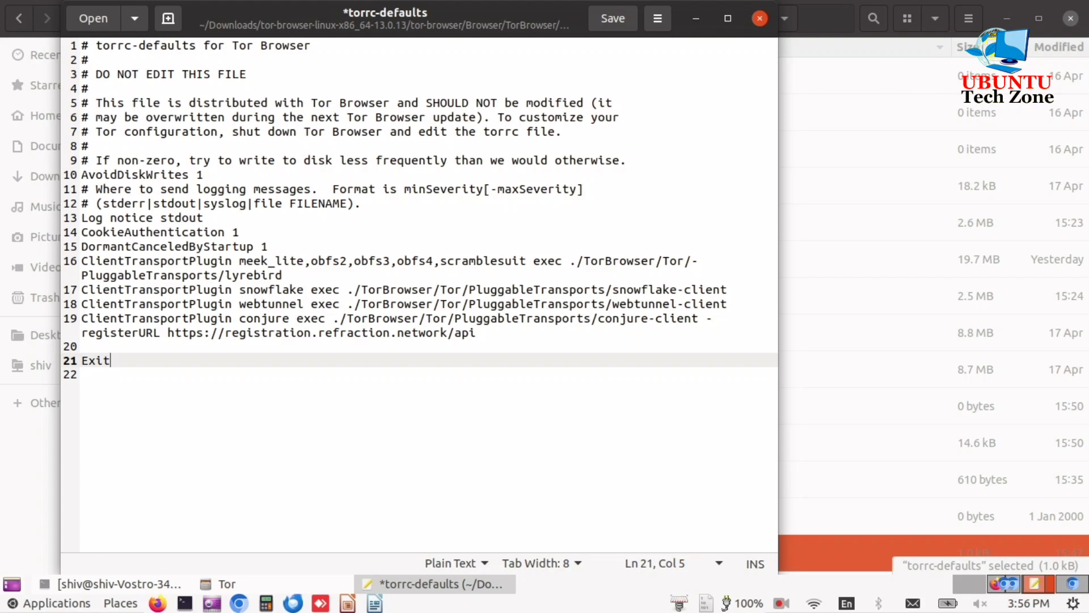
type("Nodes")
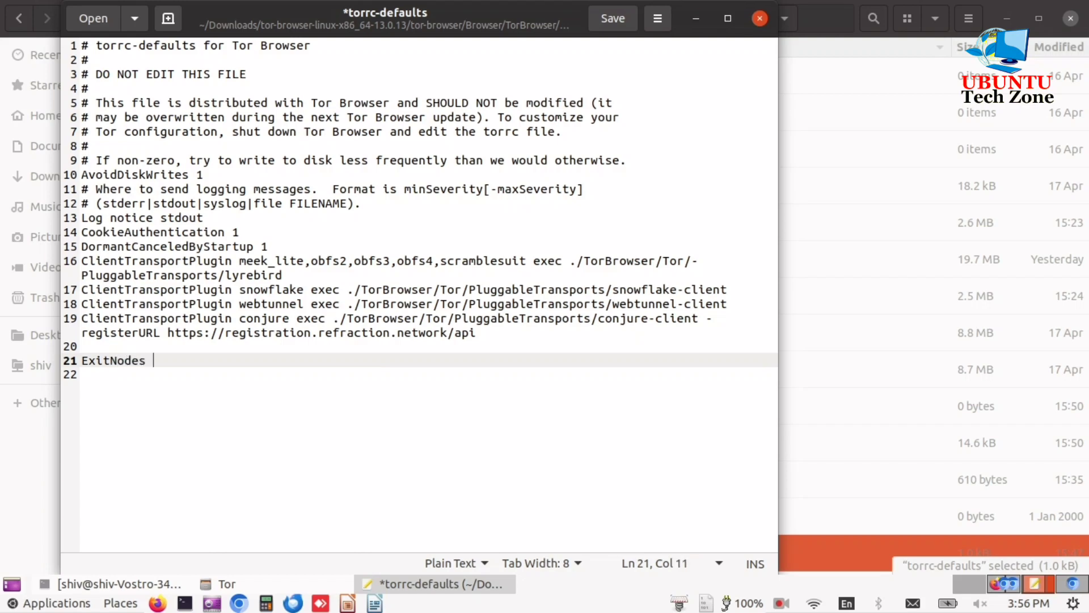
type("{")
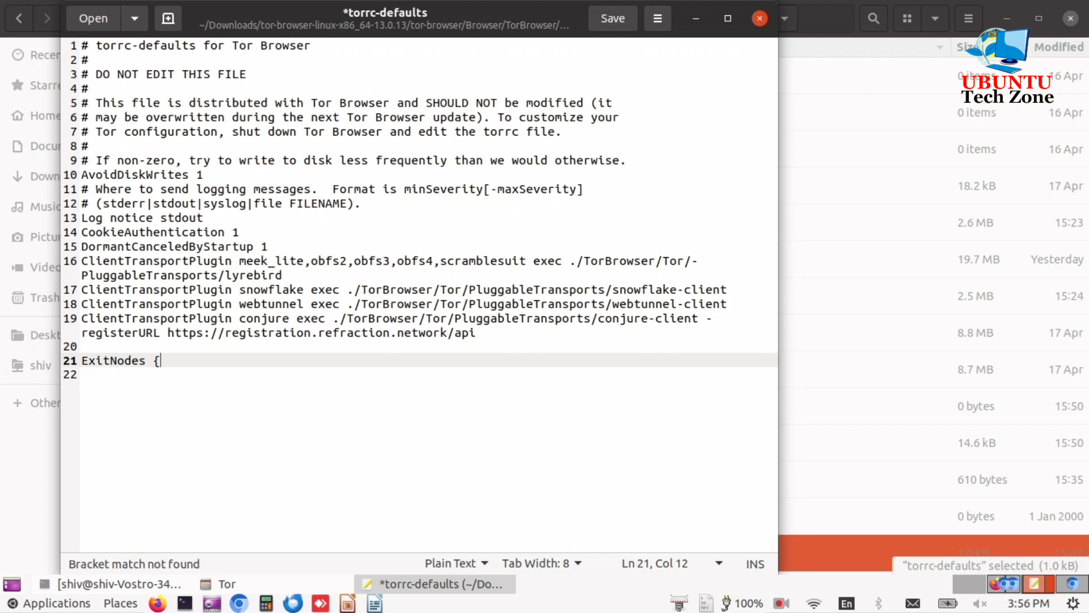
type("us}")
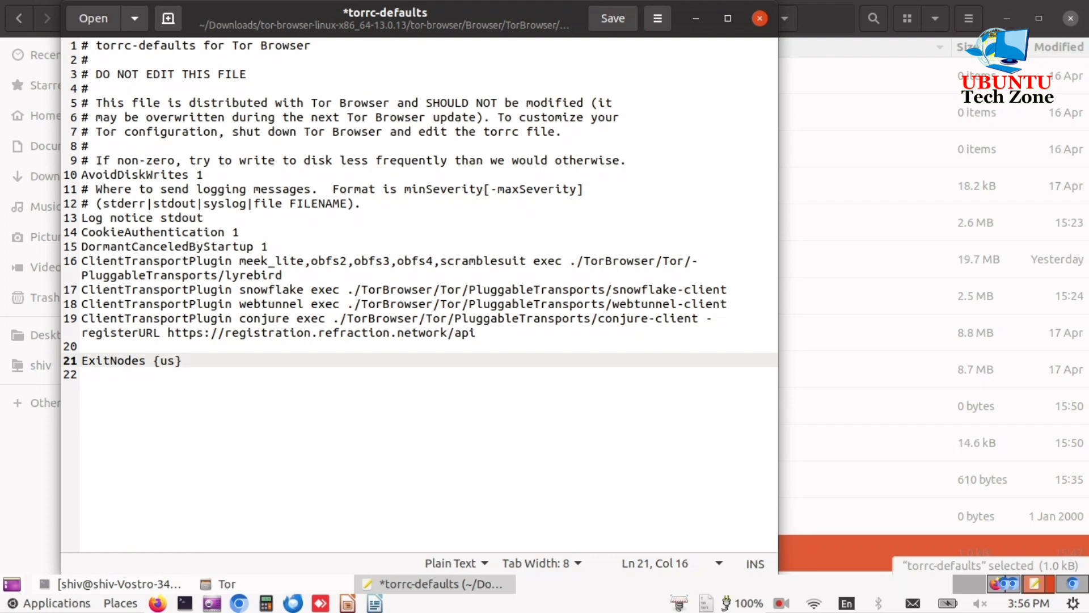
type("Stric")
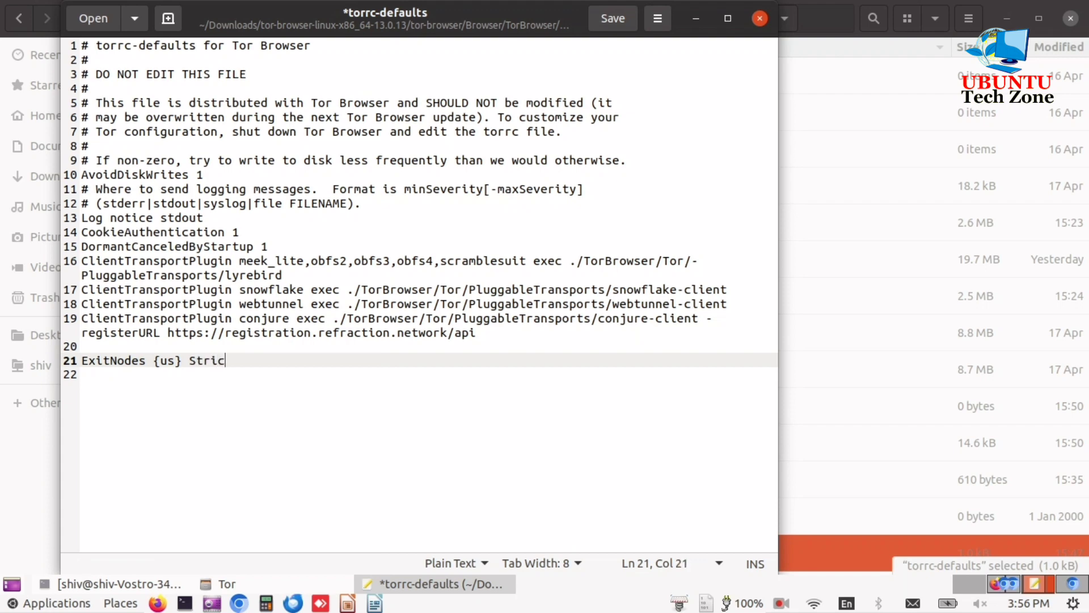
type("tNode")
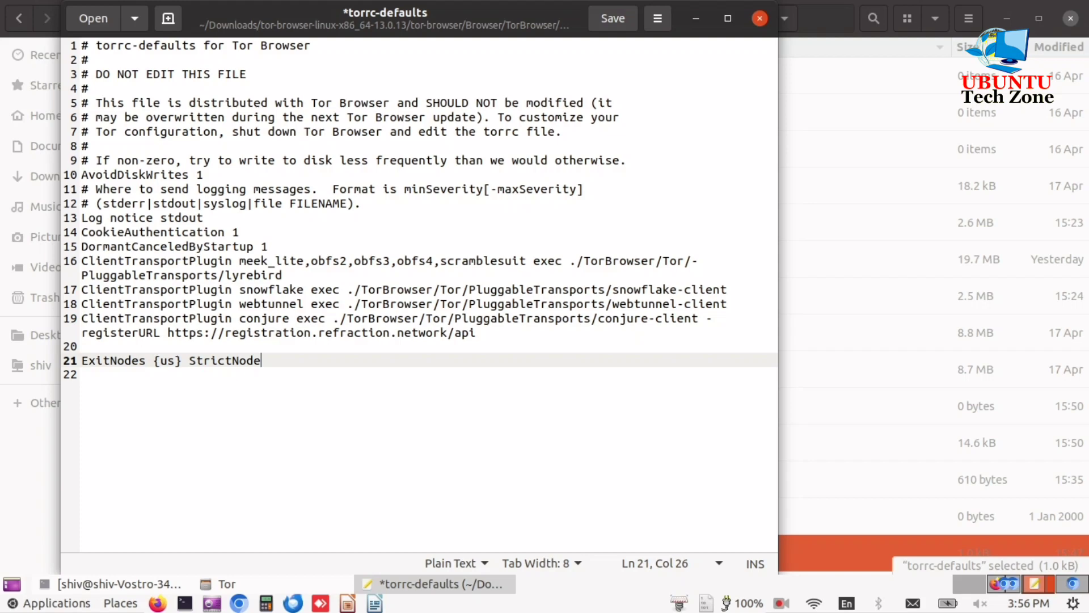
type("1")
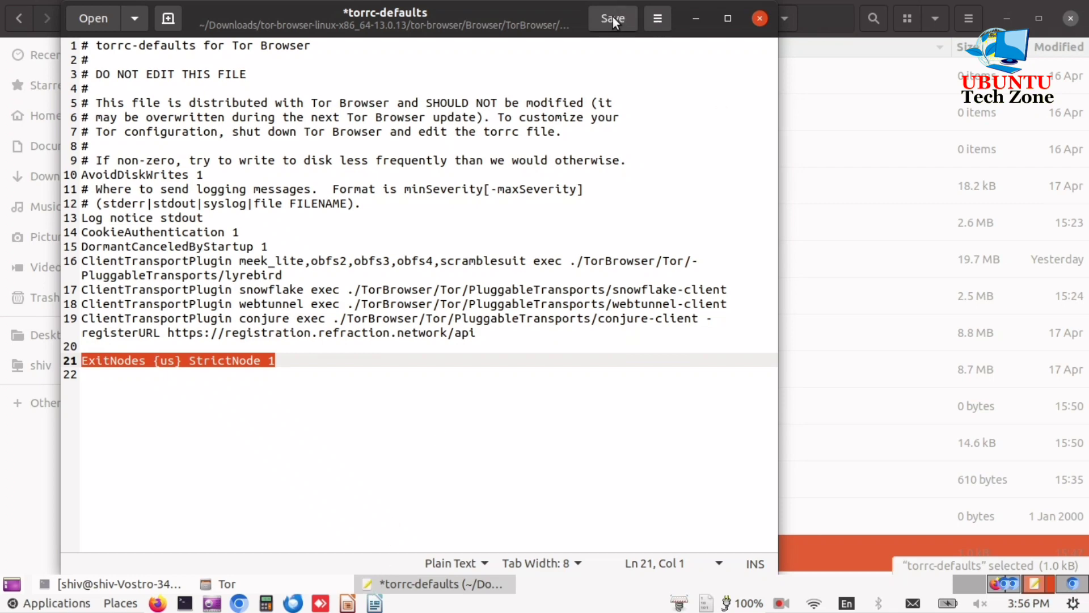
left_click(611, 18)
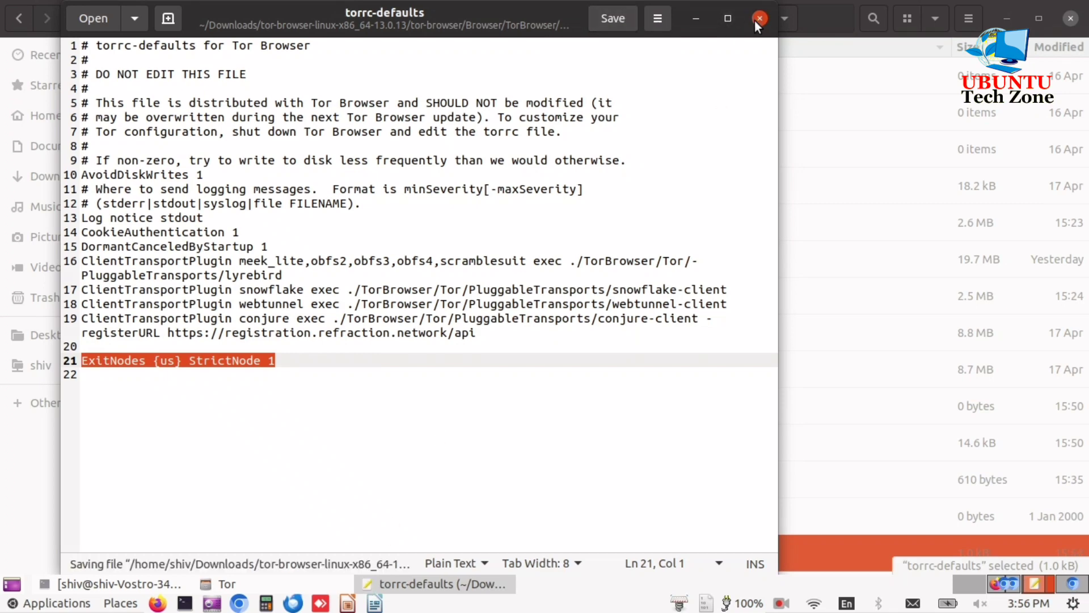
left_click(758, 18)
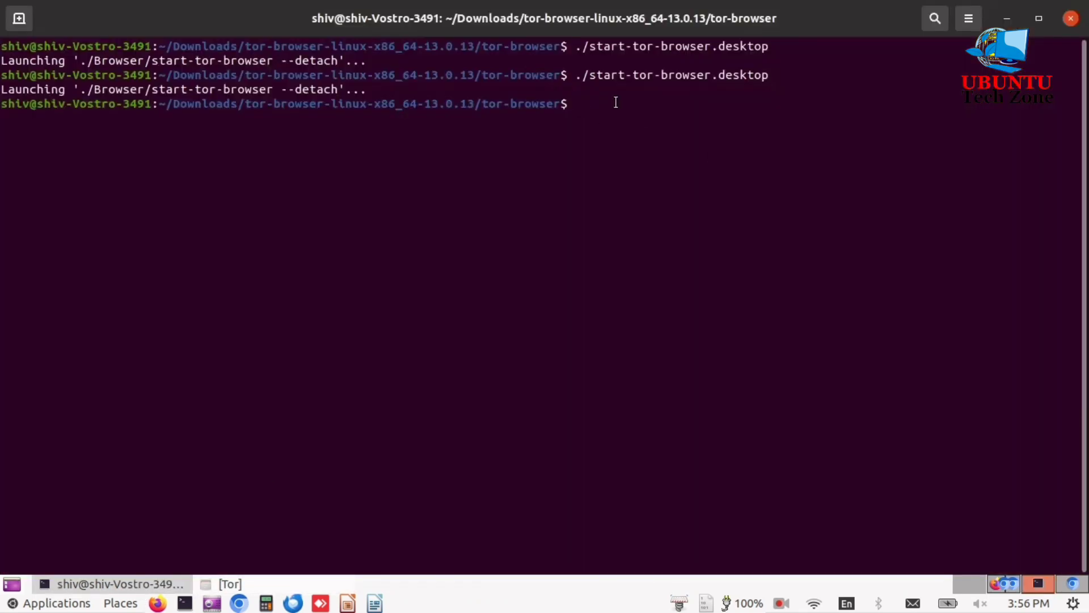
Relaunch Tor Browser with ./start-tor-browser.desktop so it picks up the edited config.
type("./start-tor-browser.desktop")
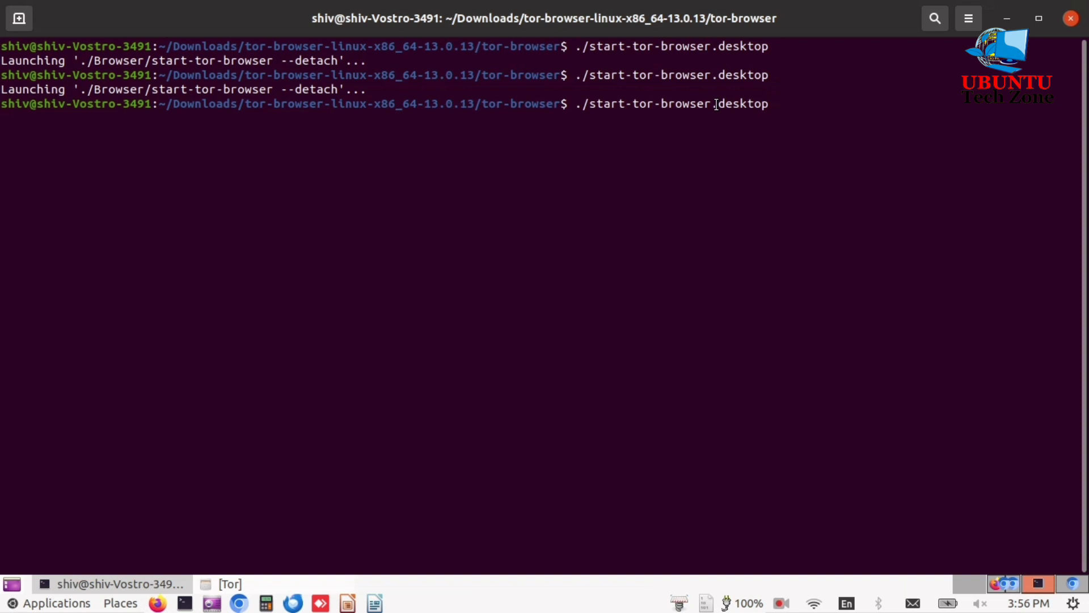
mouse_move(679, 113)
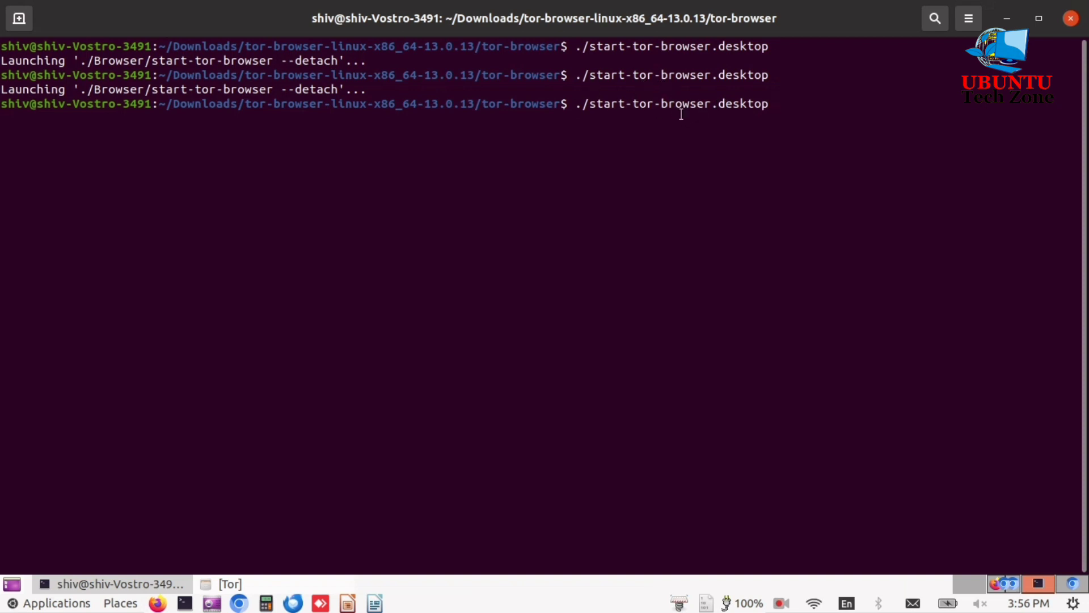
key("Return")
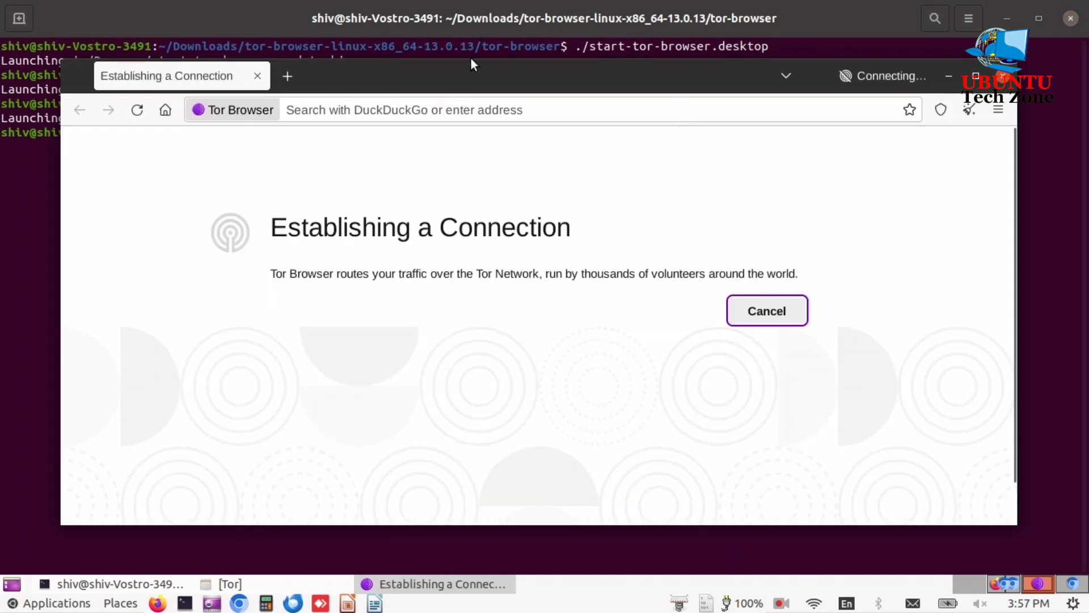
Run a DuckDuckGo search for 'trace my ip' in the new tab.
left_click(287, 76)
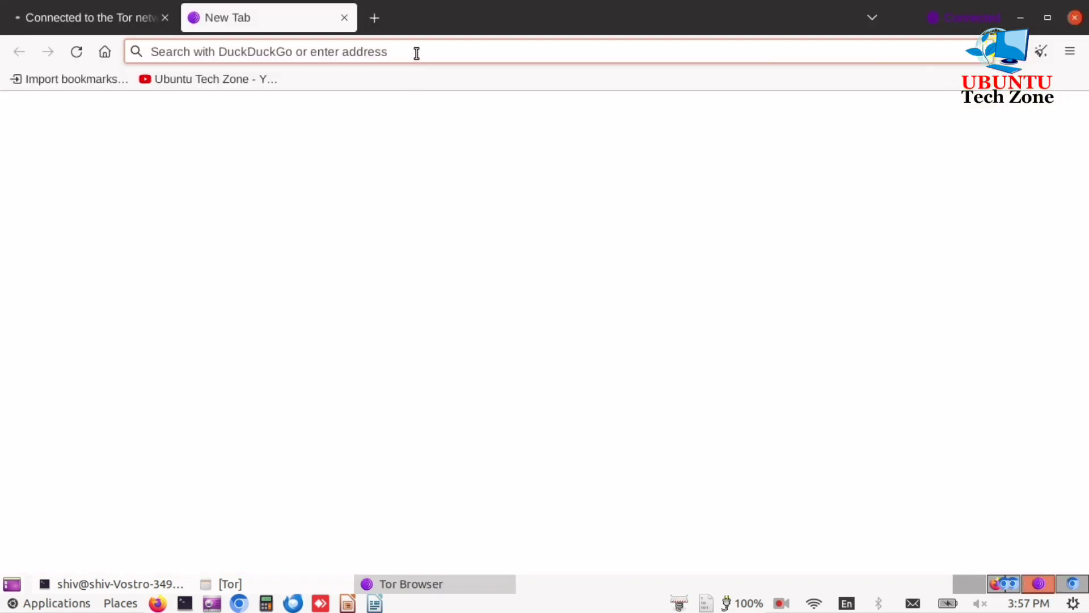
type("trace")
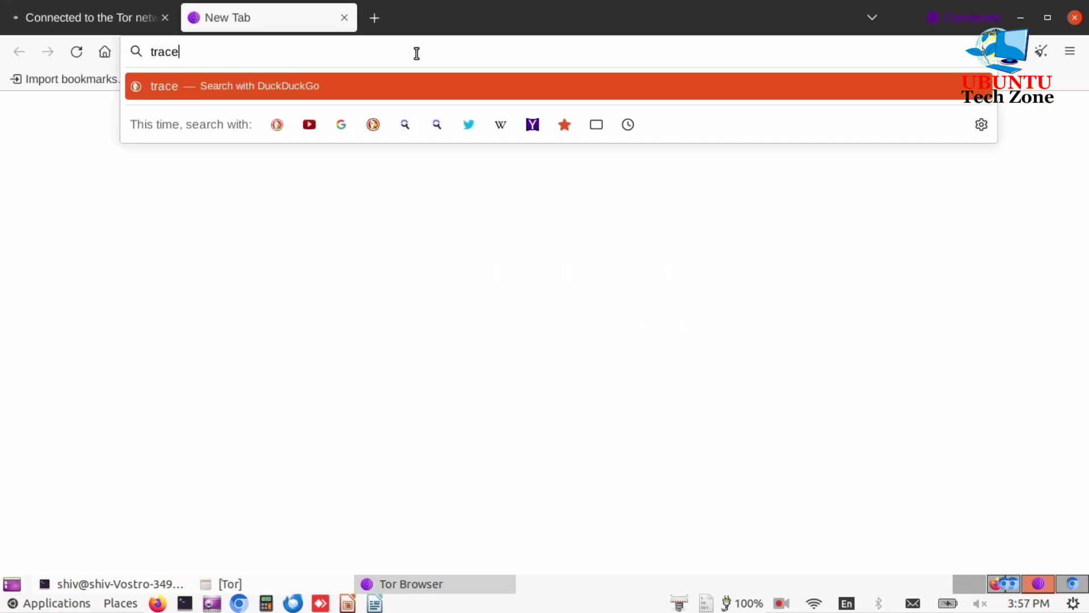
key("Return")
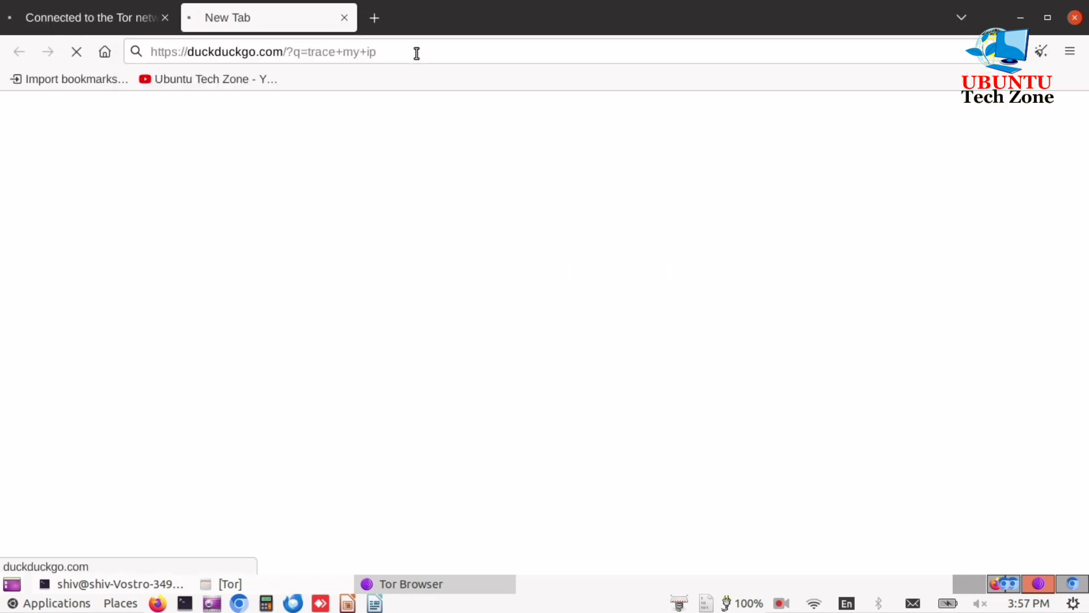
mouse_move(407, 78)
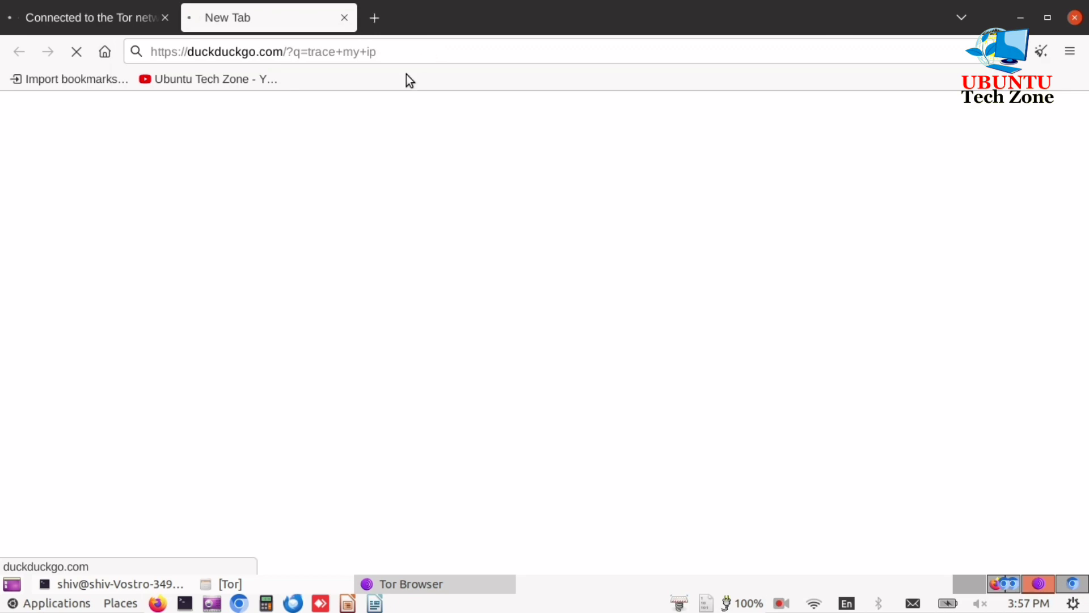